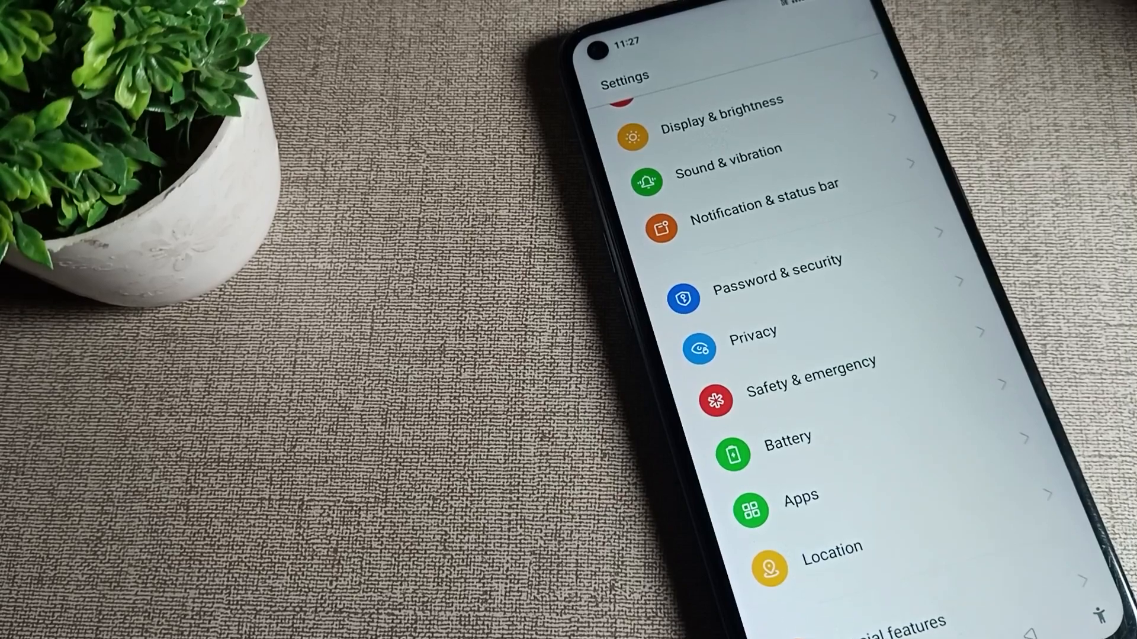
# Step: Open Password & security > Lock screen password and accept the unrecoverable-password notice
pyautogui.scroll(-3)
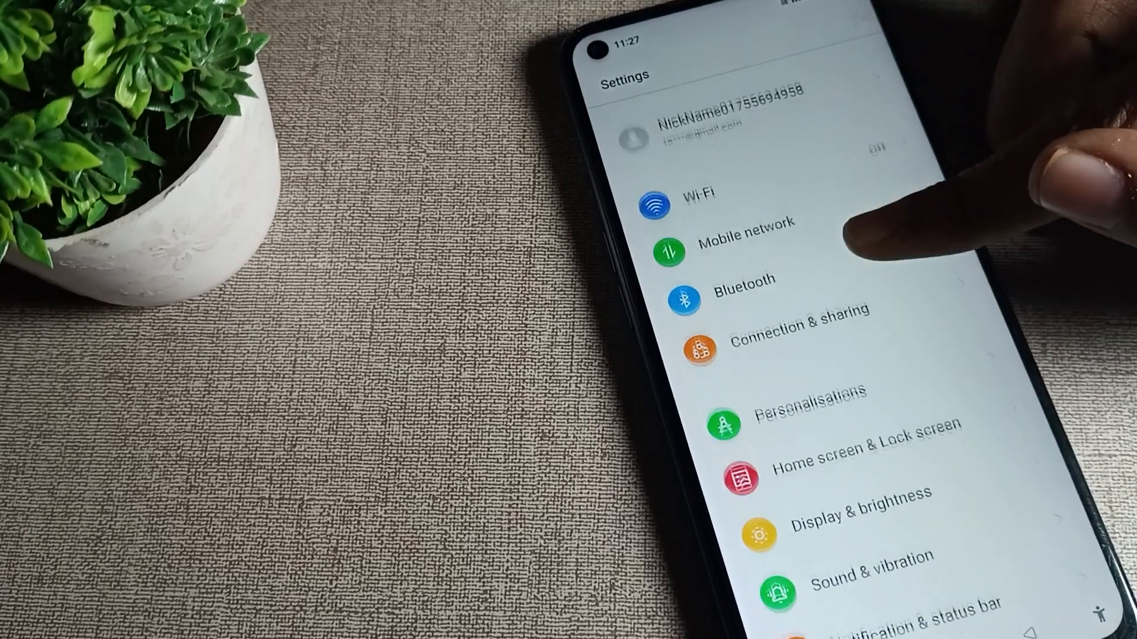
pyautogui.scroll(-3)
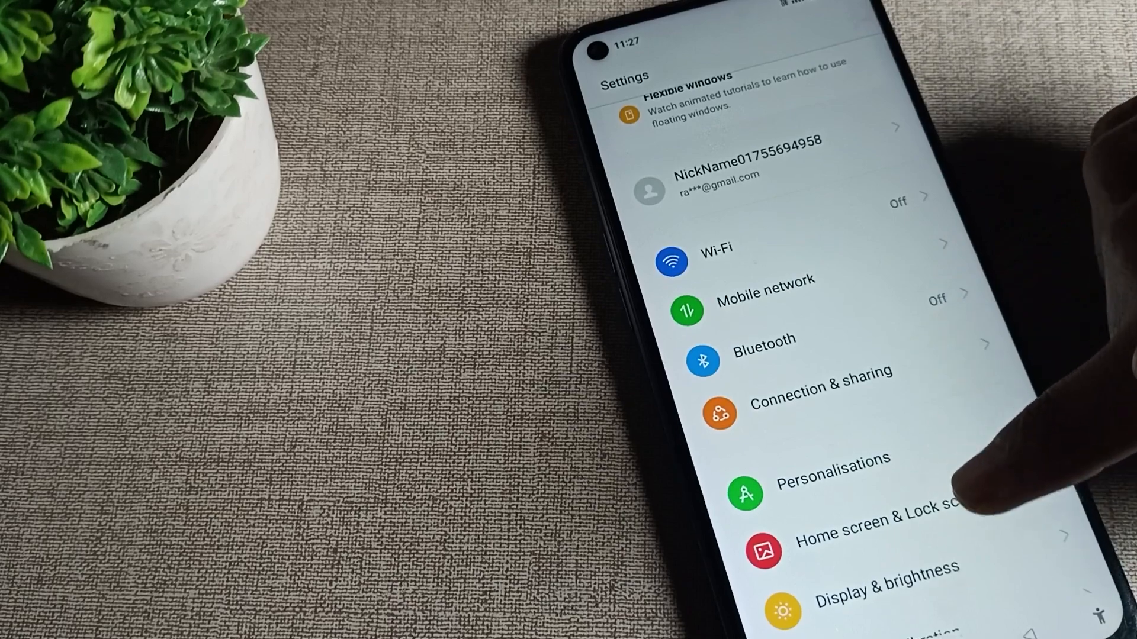
pyautogui.click(875, 587)
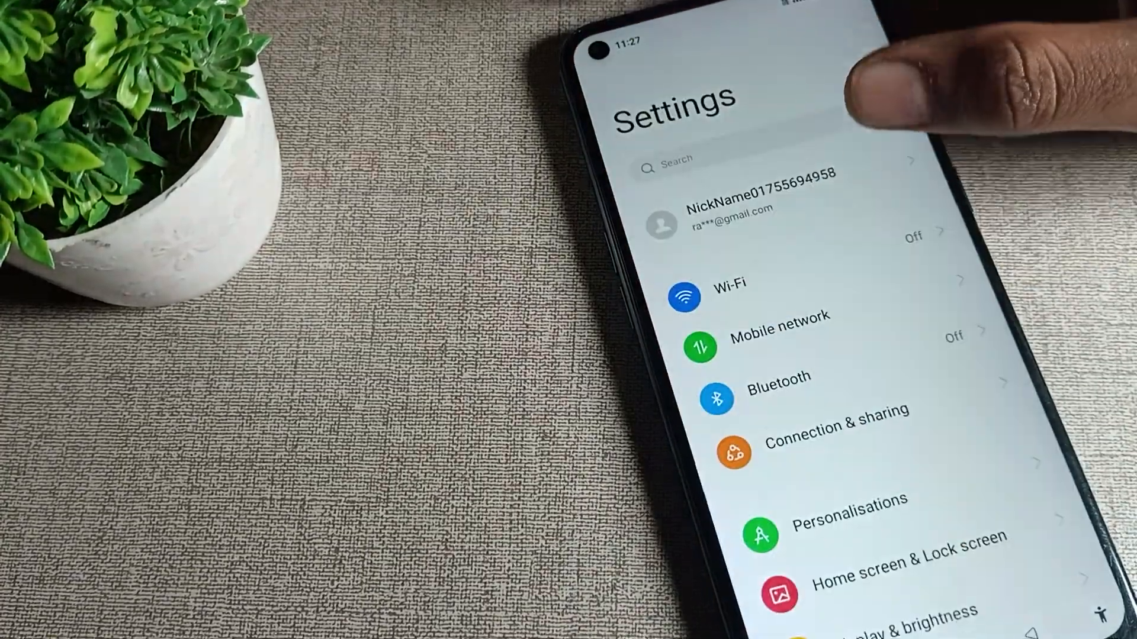
pyautogui.scroll(-3)
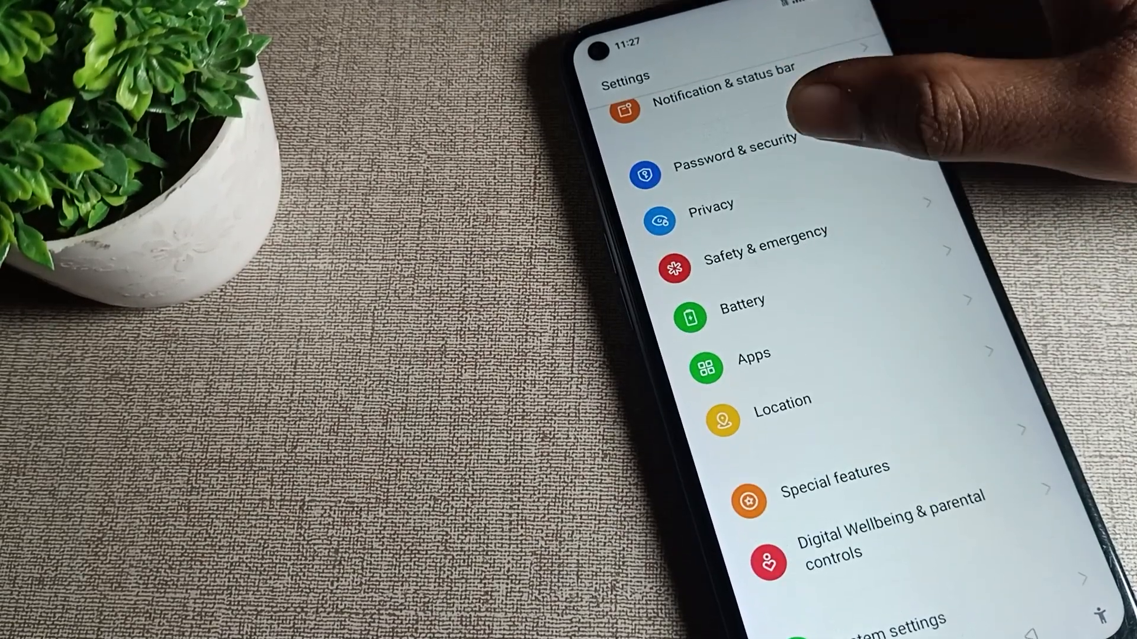
pyautogui.click(730, 165)
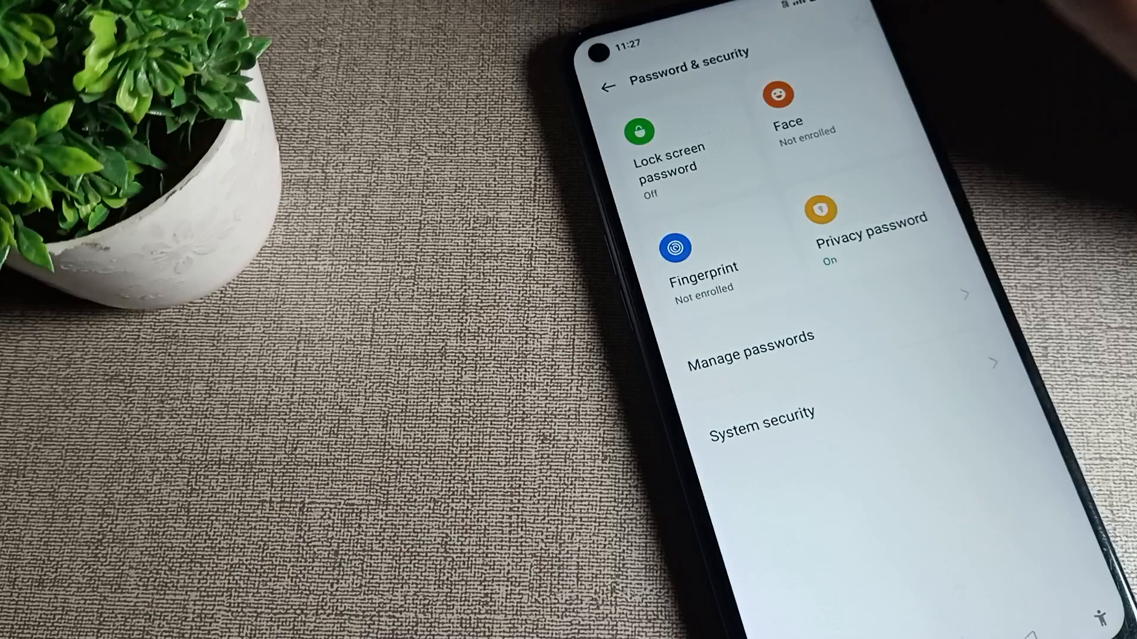
pyautogui.click(666, 158)
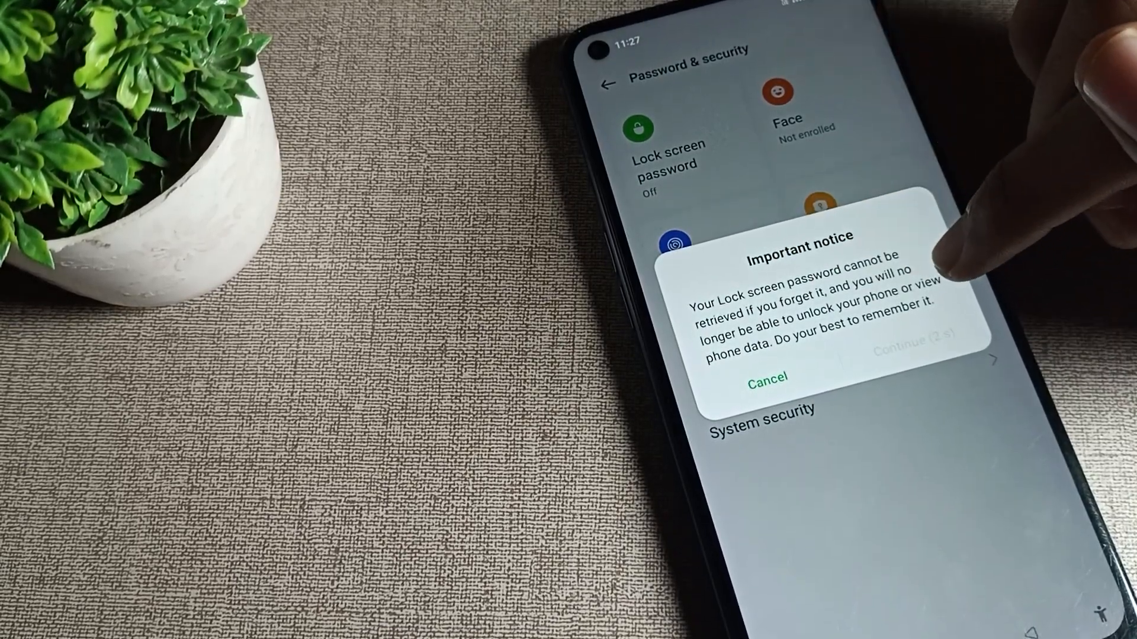
pyautogui.click(766, 378)
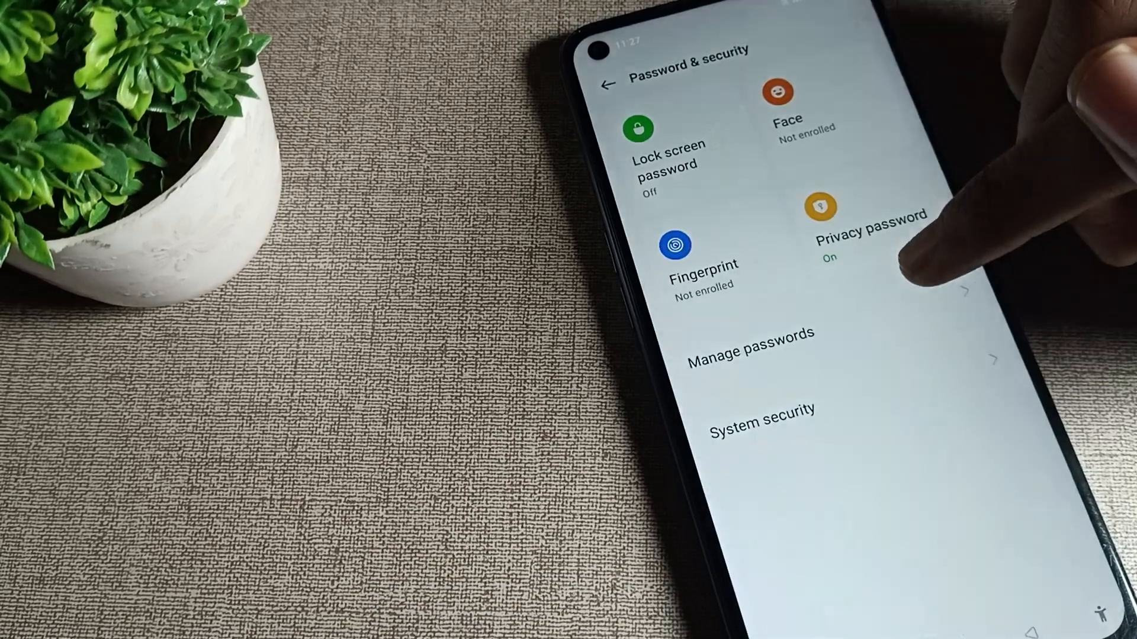
pyautogui.click(666, 145)
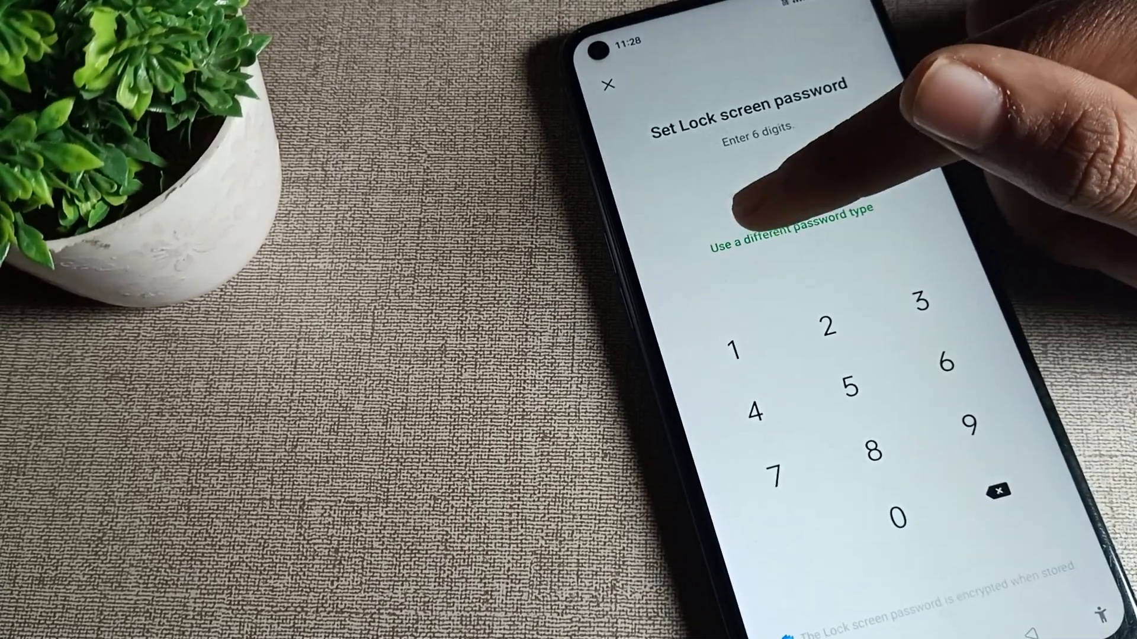
# Step: Switch the lock screen password type from 6 digits to 4–16 digits
pyautogui.click(788, 220)
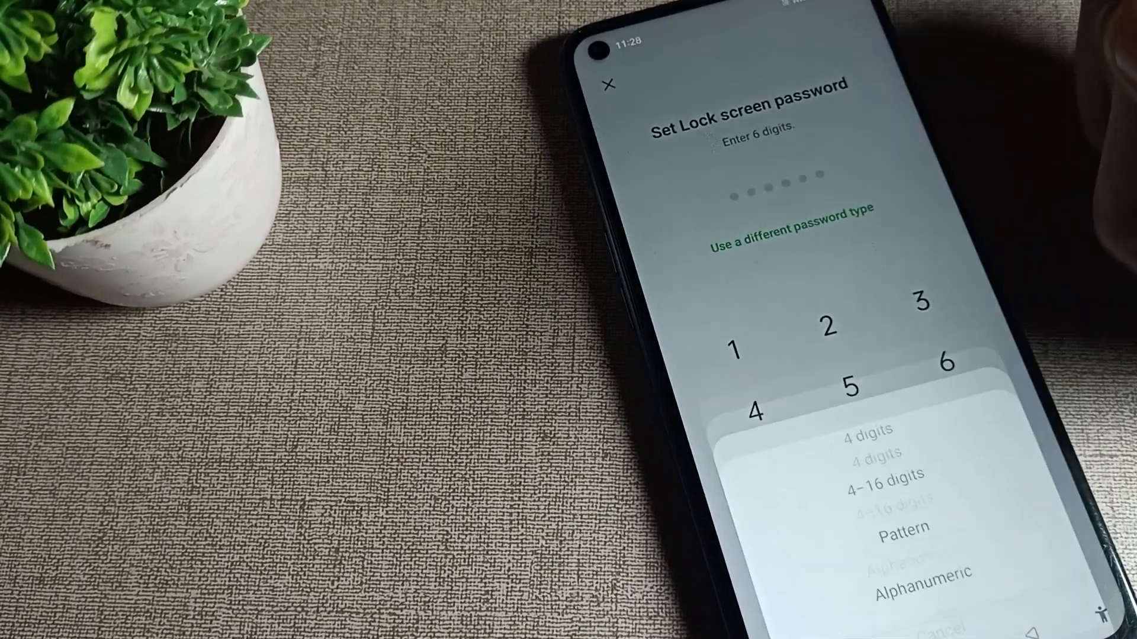
pyautogui.click(888, 478)
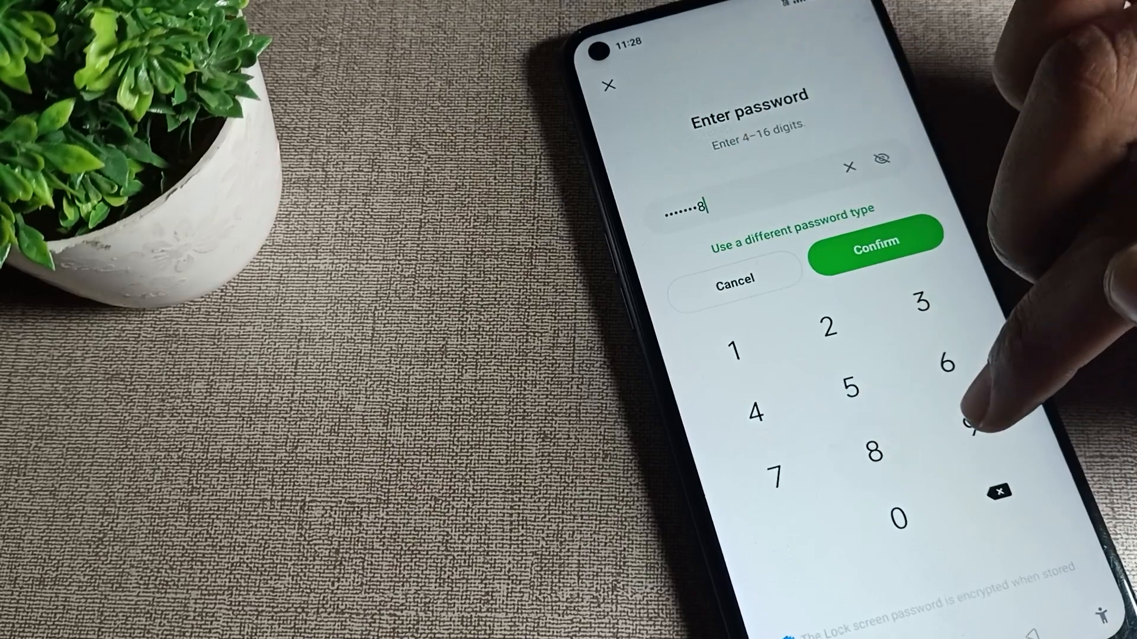
pyautogui.click(970, 426)
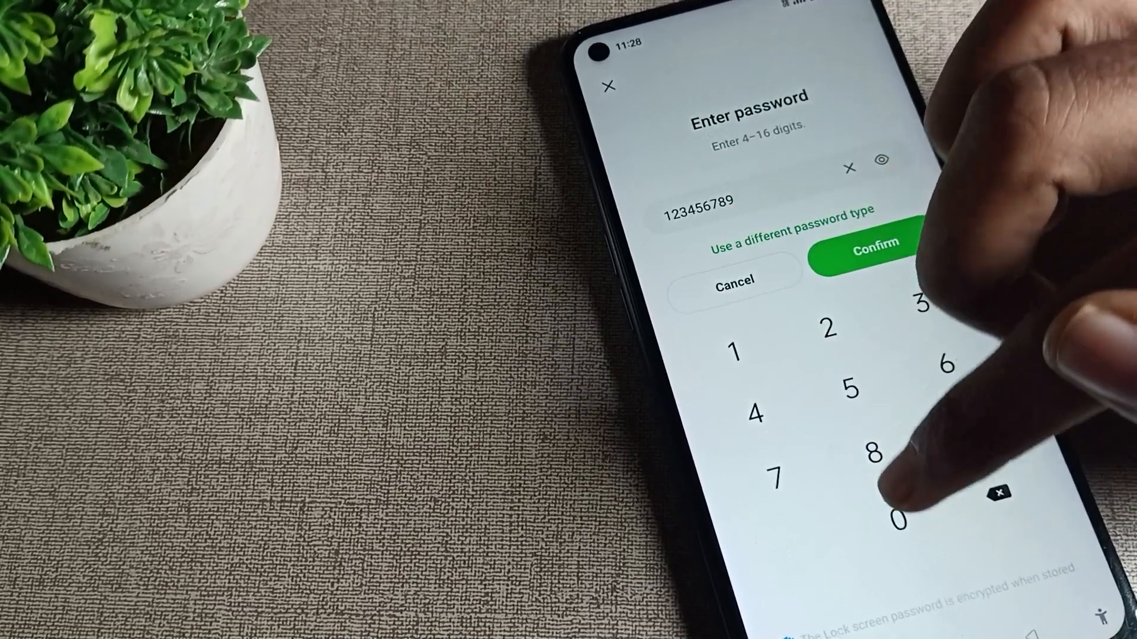
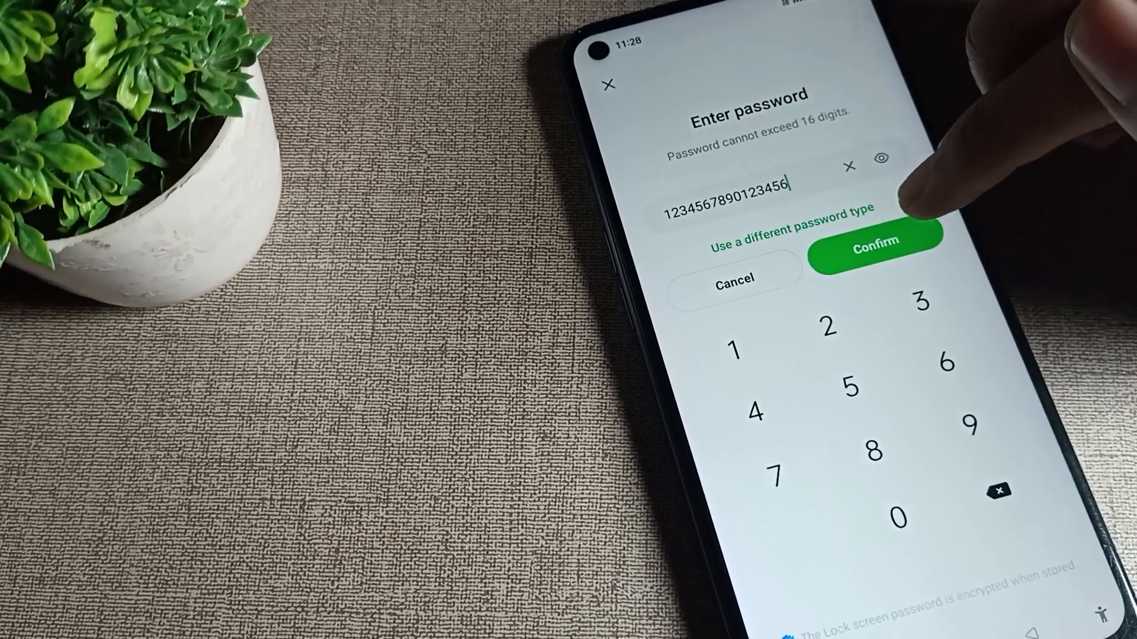
pyautogui.click(875, 240)
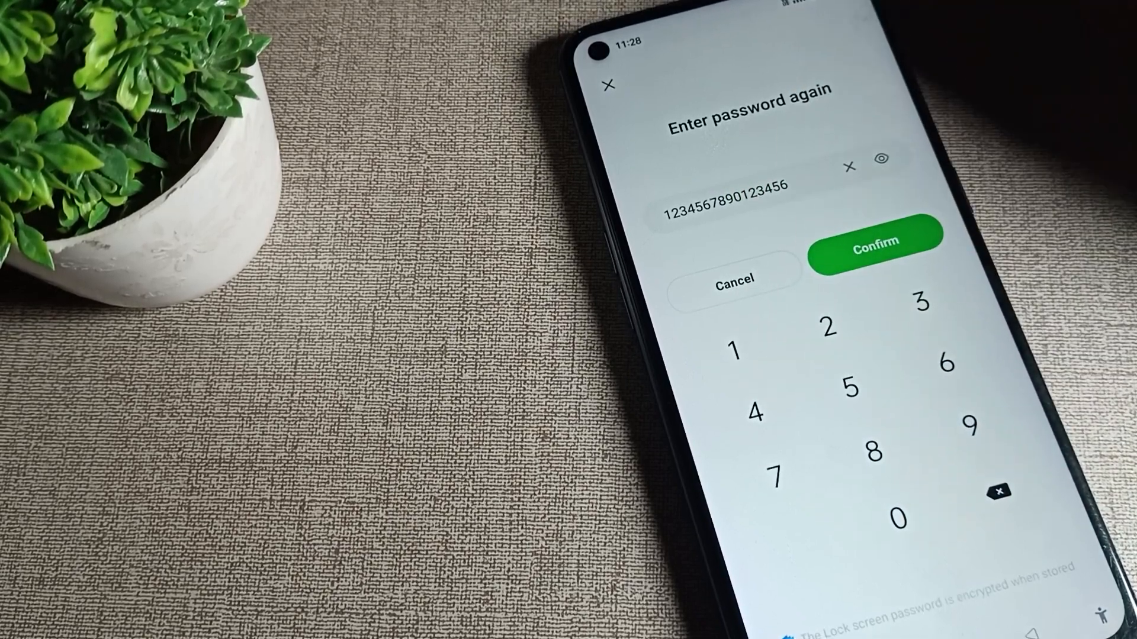
pyautogui.click(876, 241)
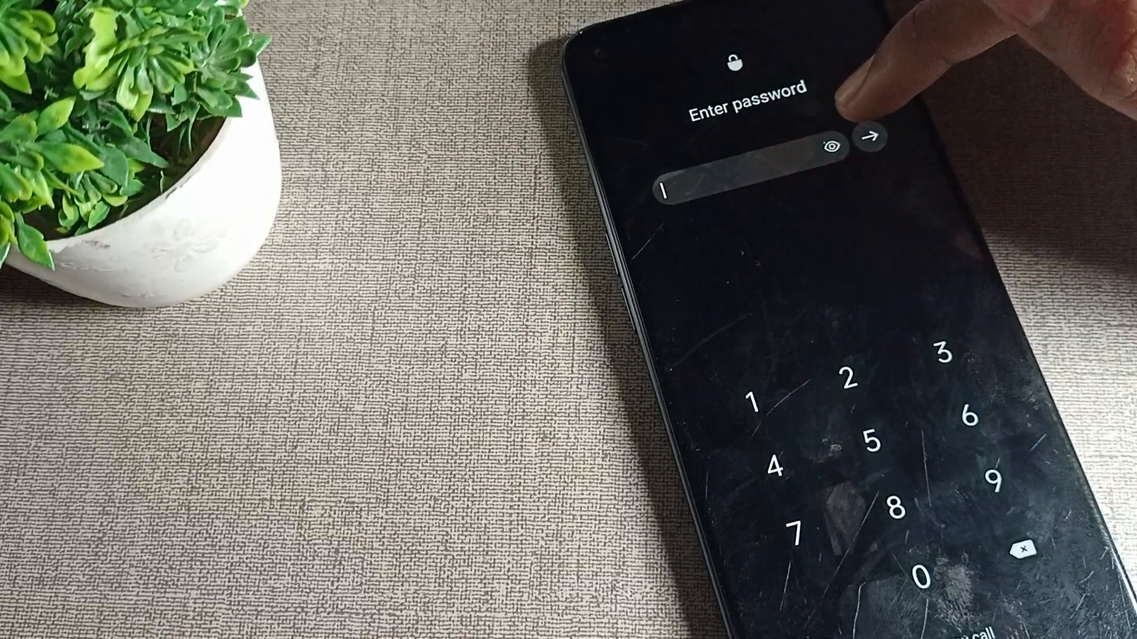
pyautogui.click(830, 147)
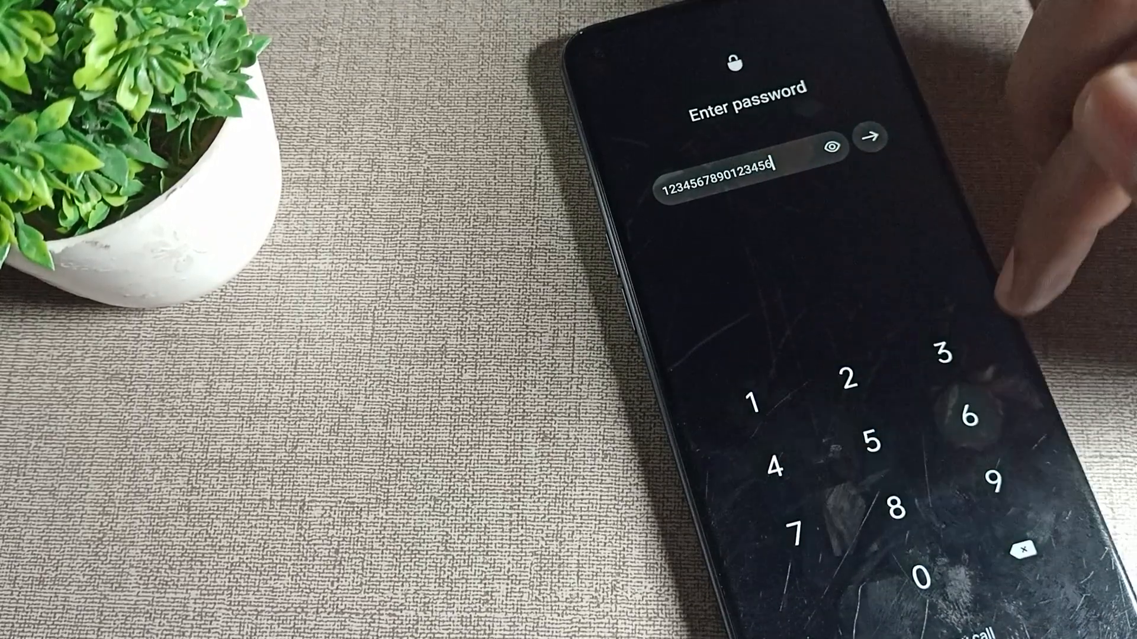
pyautogui.click(873, 137)
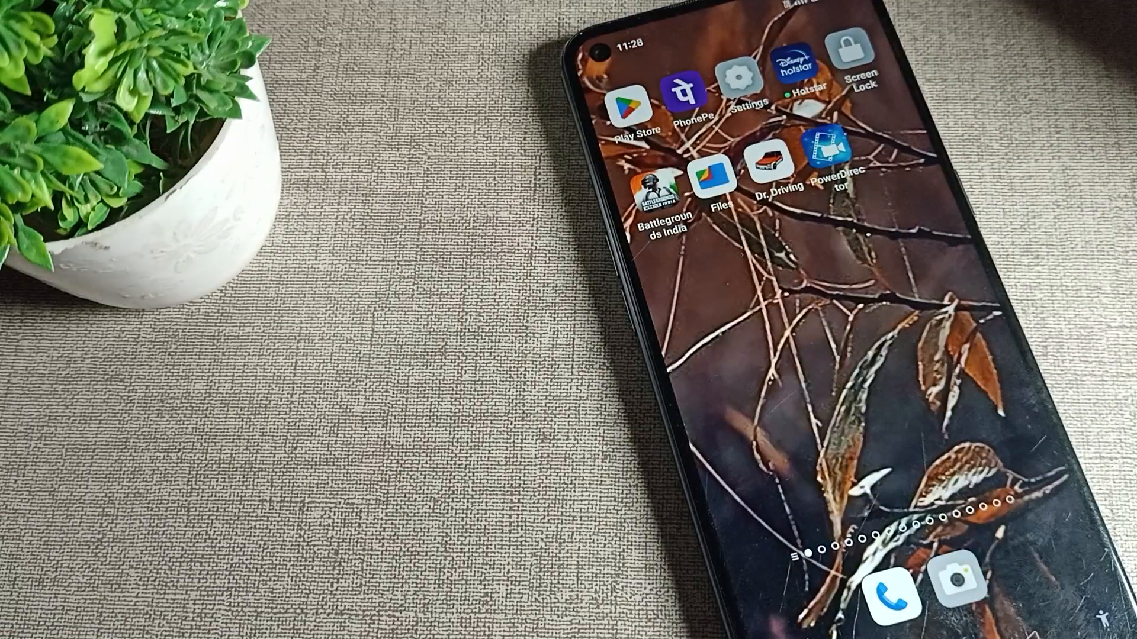